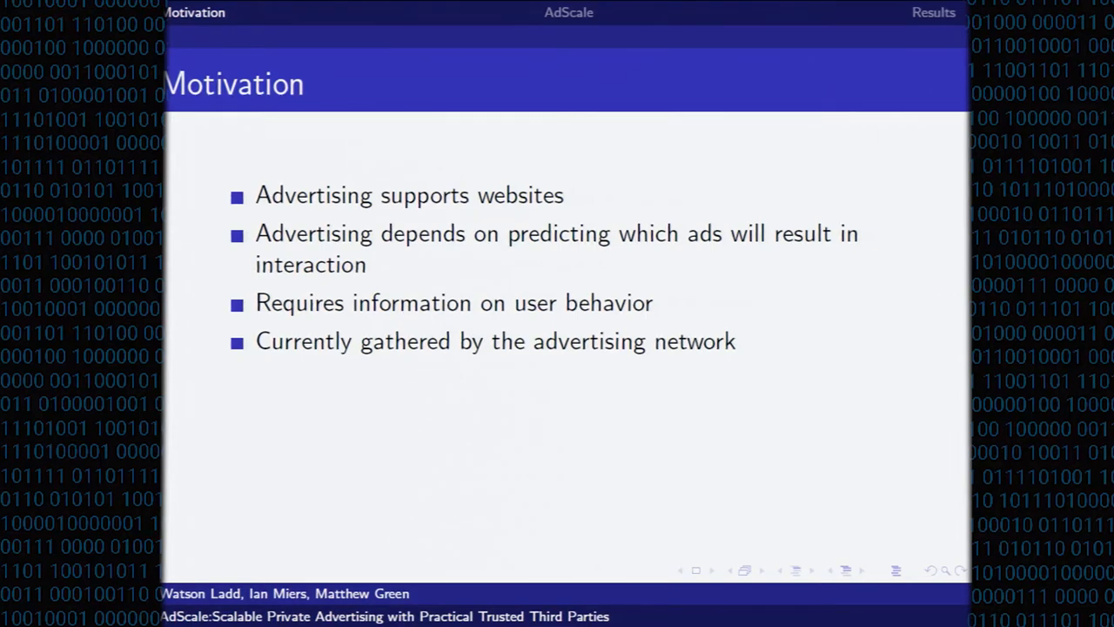
key("Right")
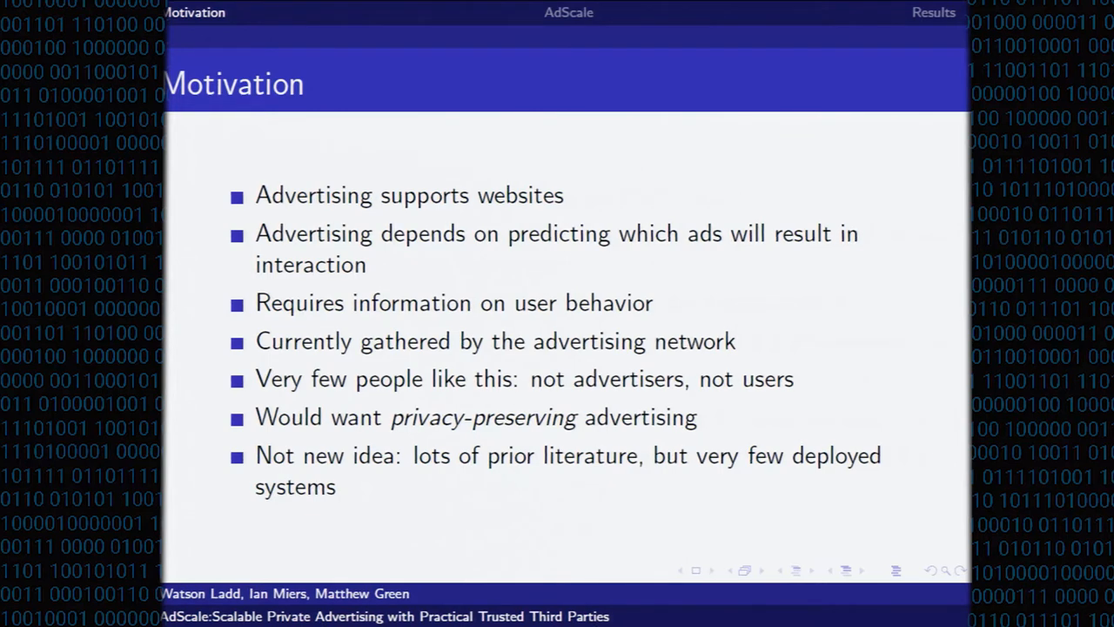
key("Right")
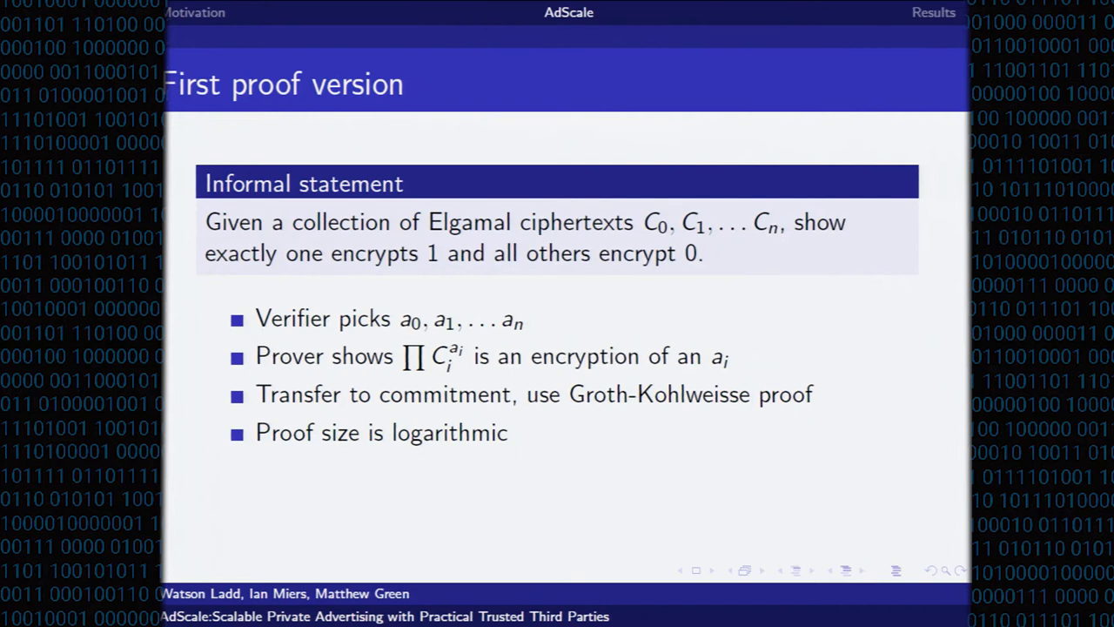
key("Right")
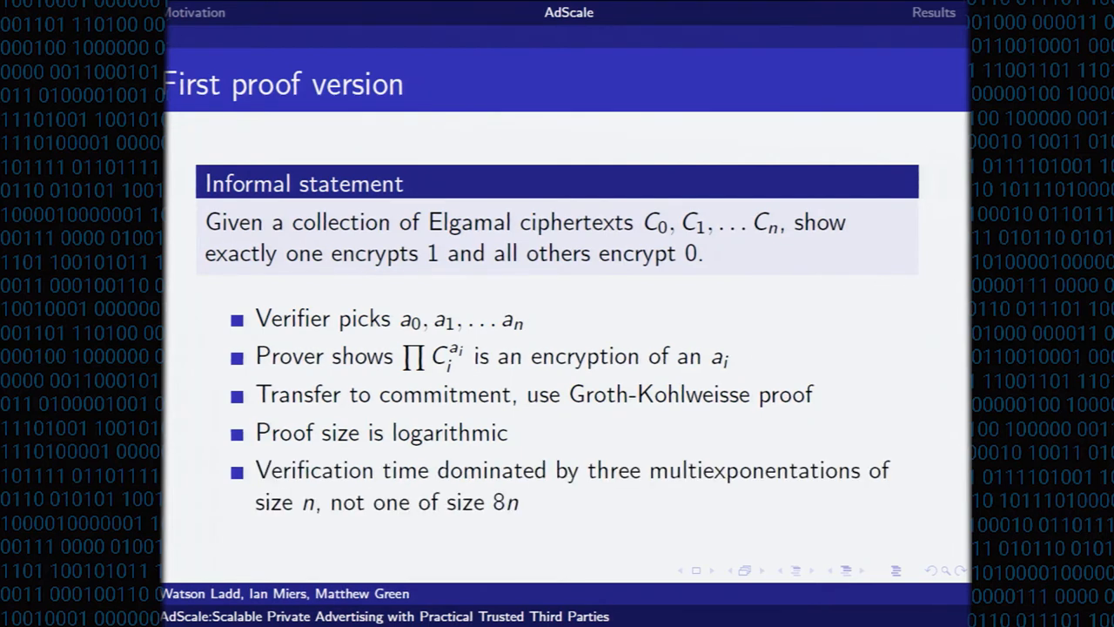